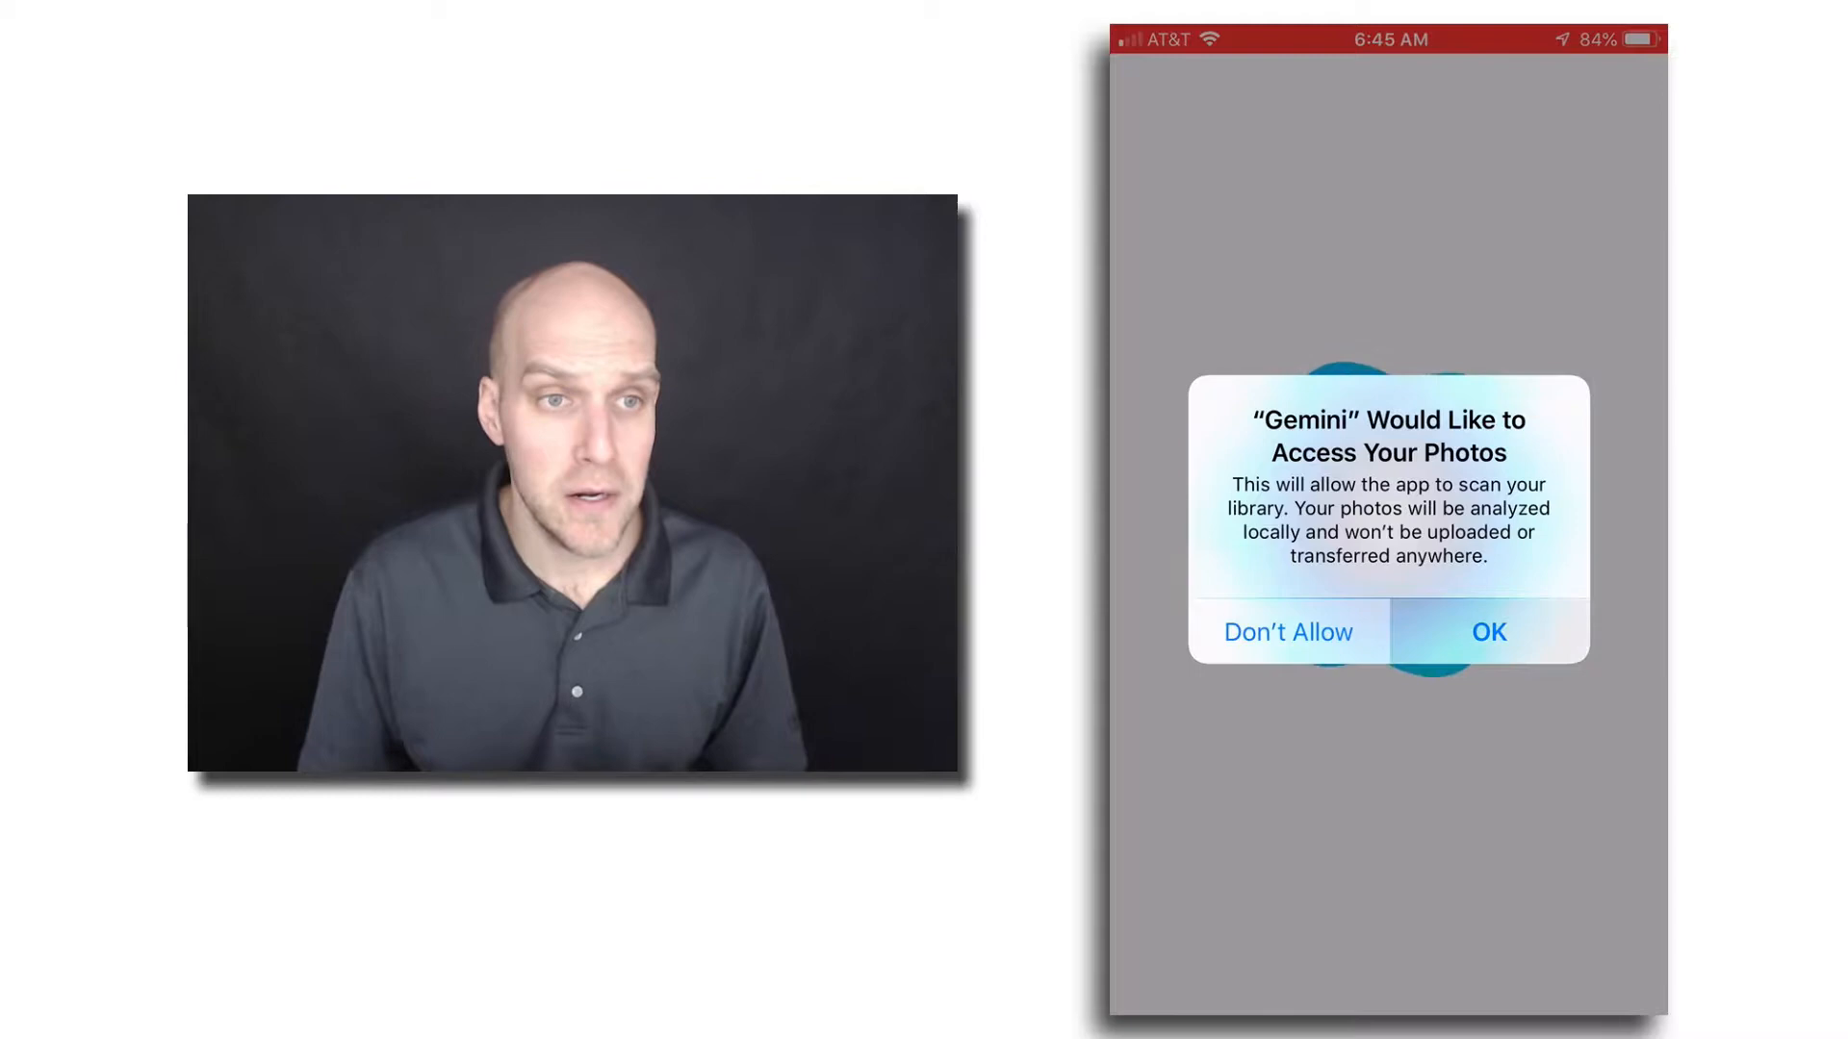
Grant Gemini Photos access to the photo library via the OK prompt.
click(1487, 632)
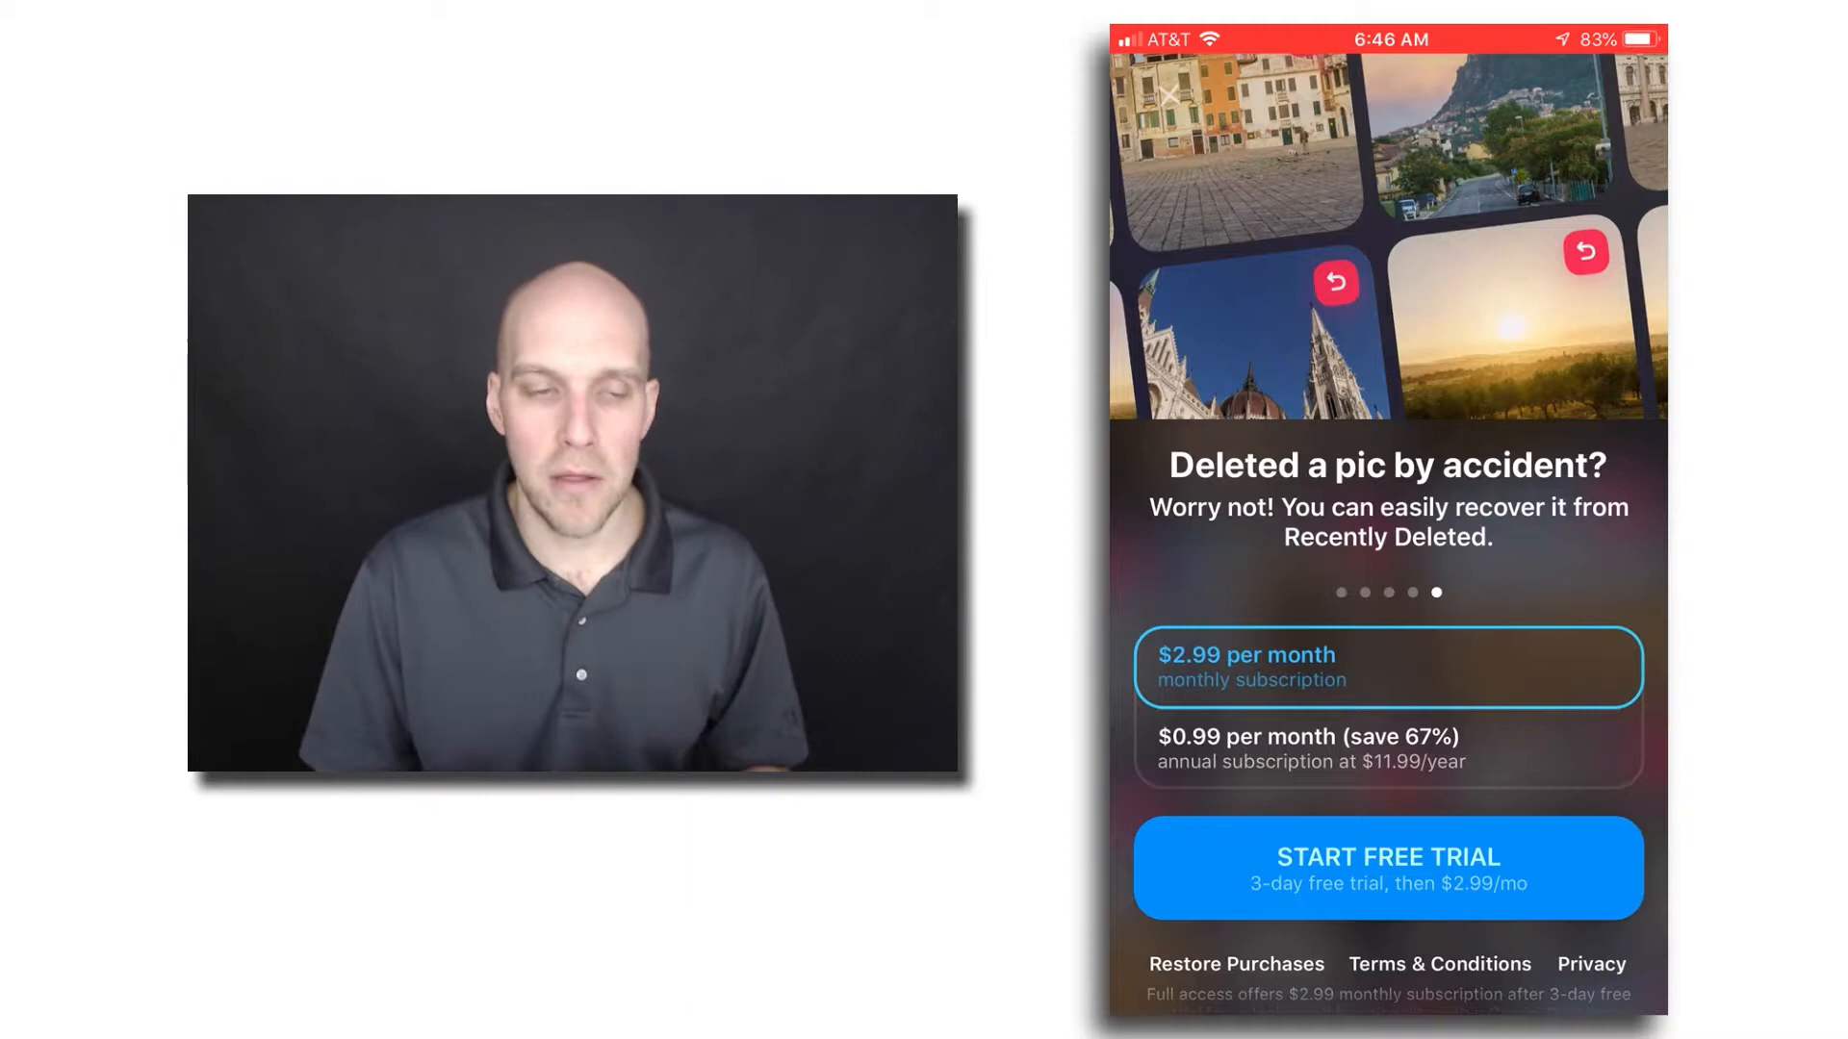
Dismiss the subscription offer and review the 1,774 unneeded photos found by the scan.
click(1387, 868)
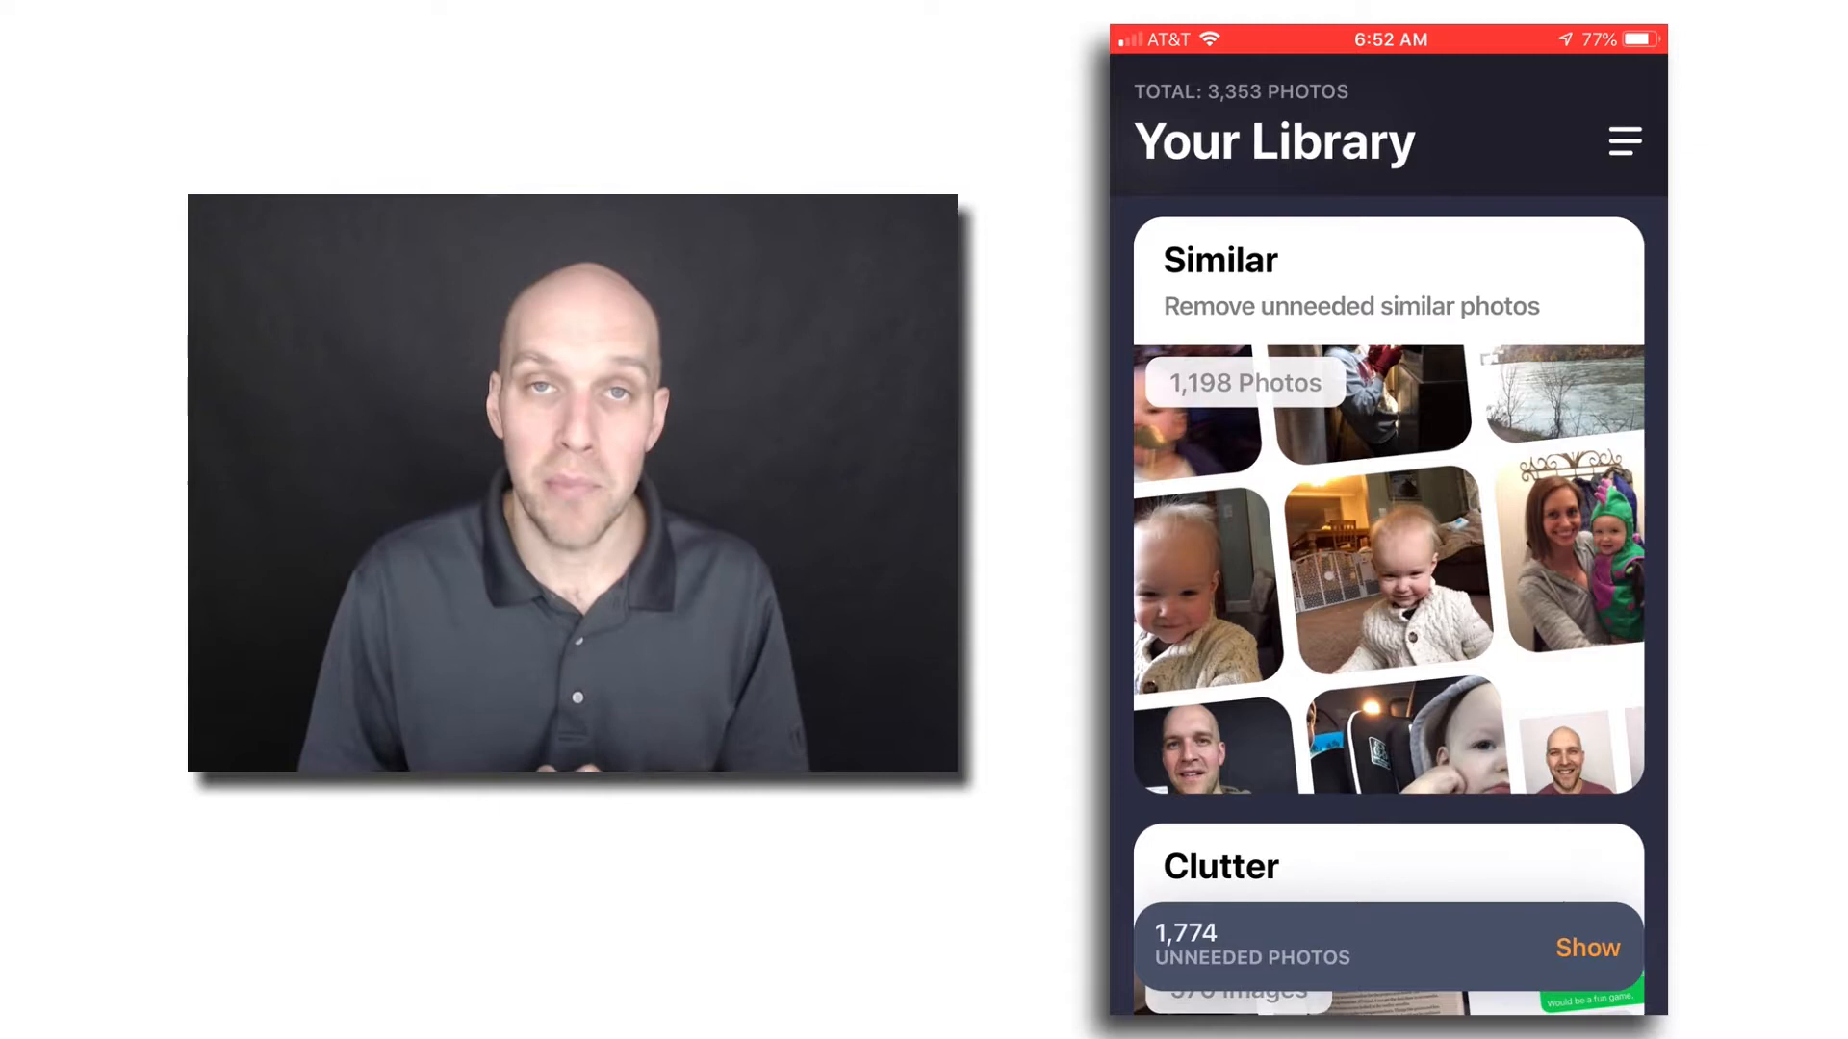
click(1587, 947)
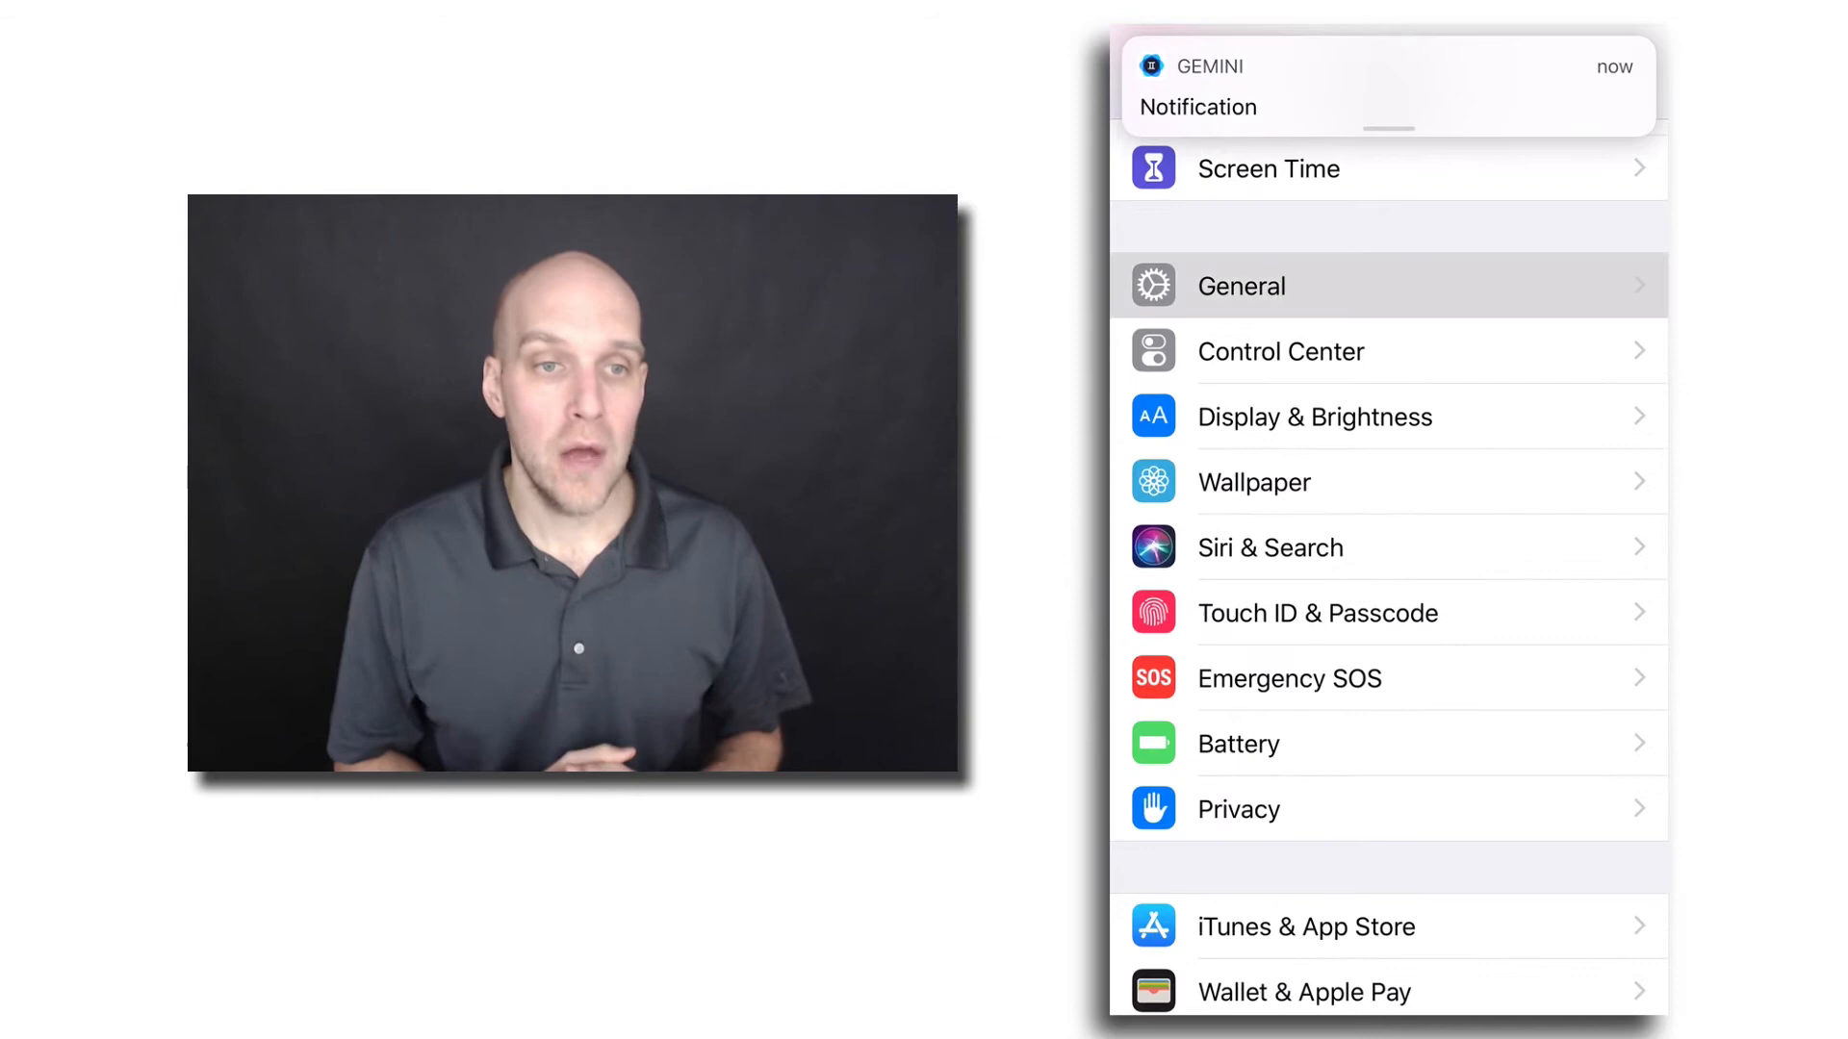
Reach General > iPhone Storage > Podcasts and browse the downloaded shows by size.
click(1240, 285)
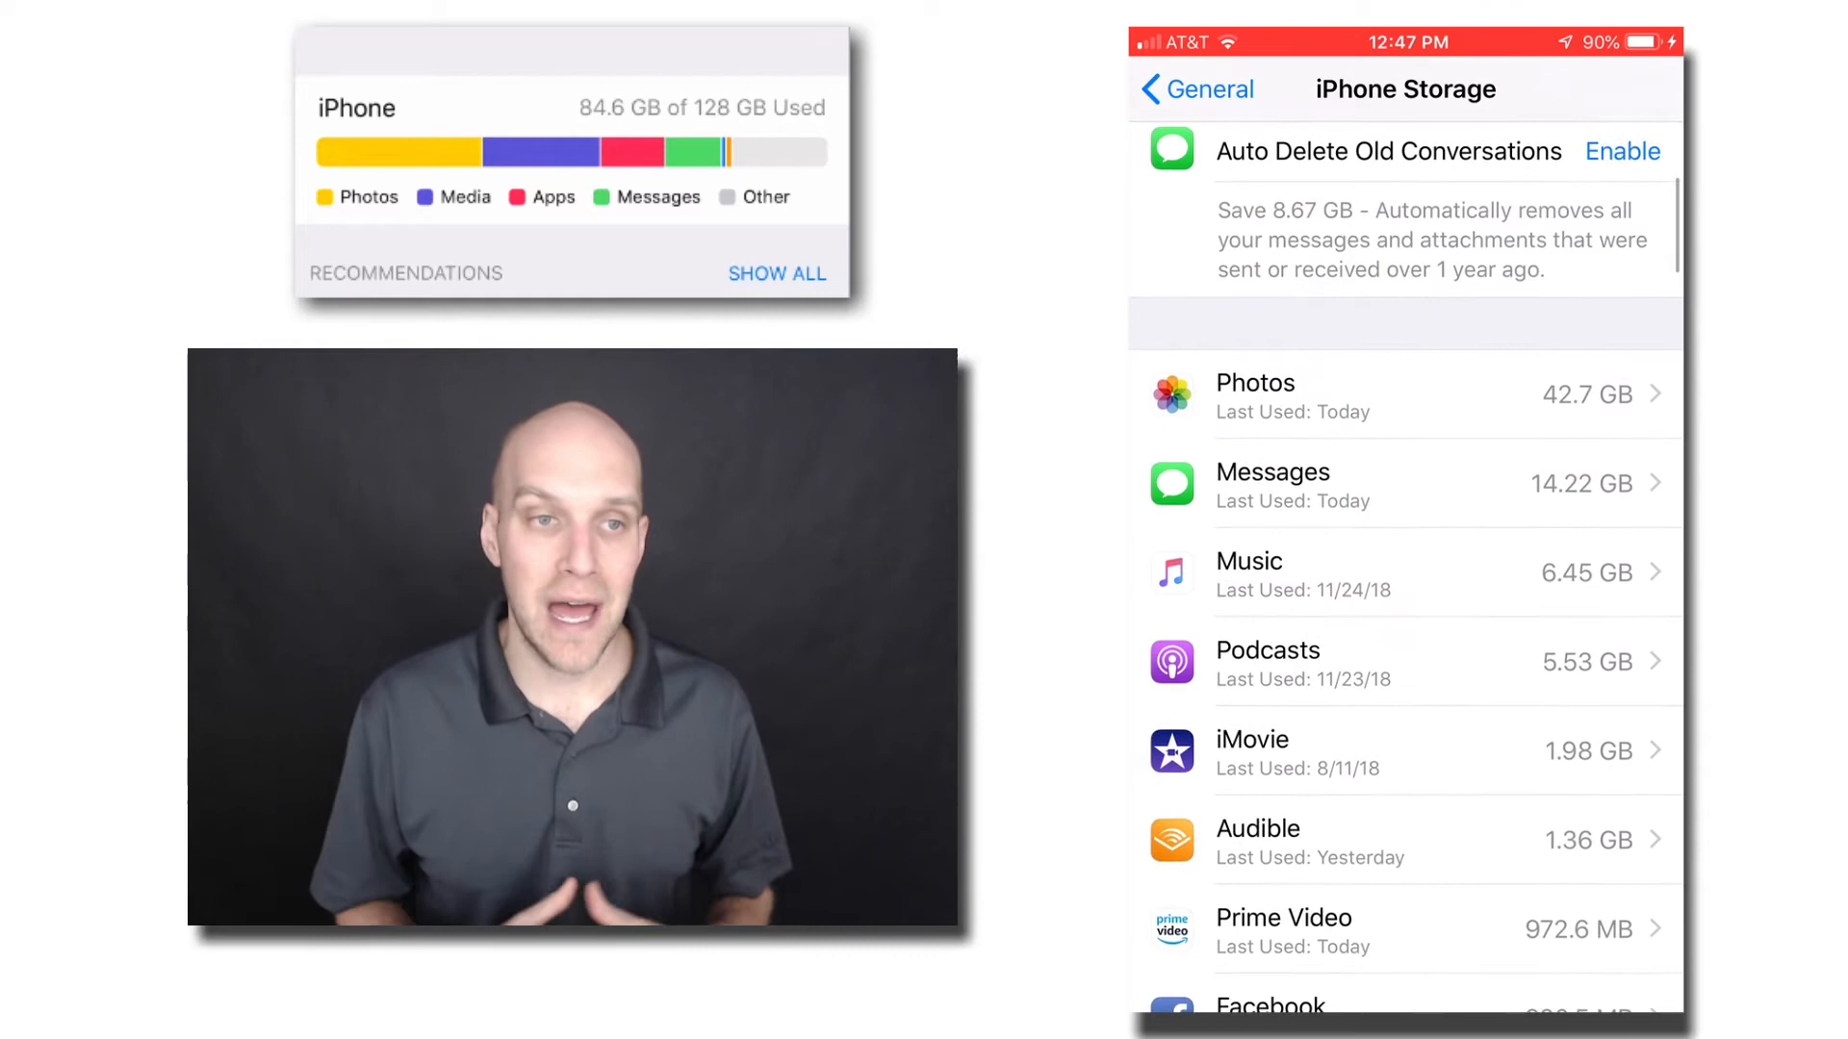
click(1269, 649)
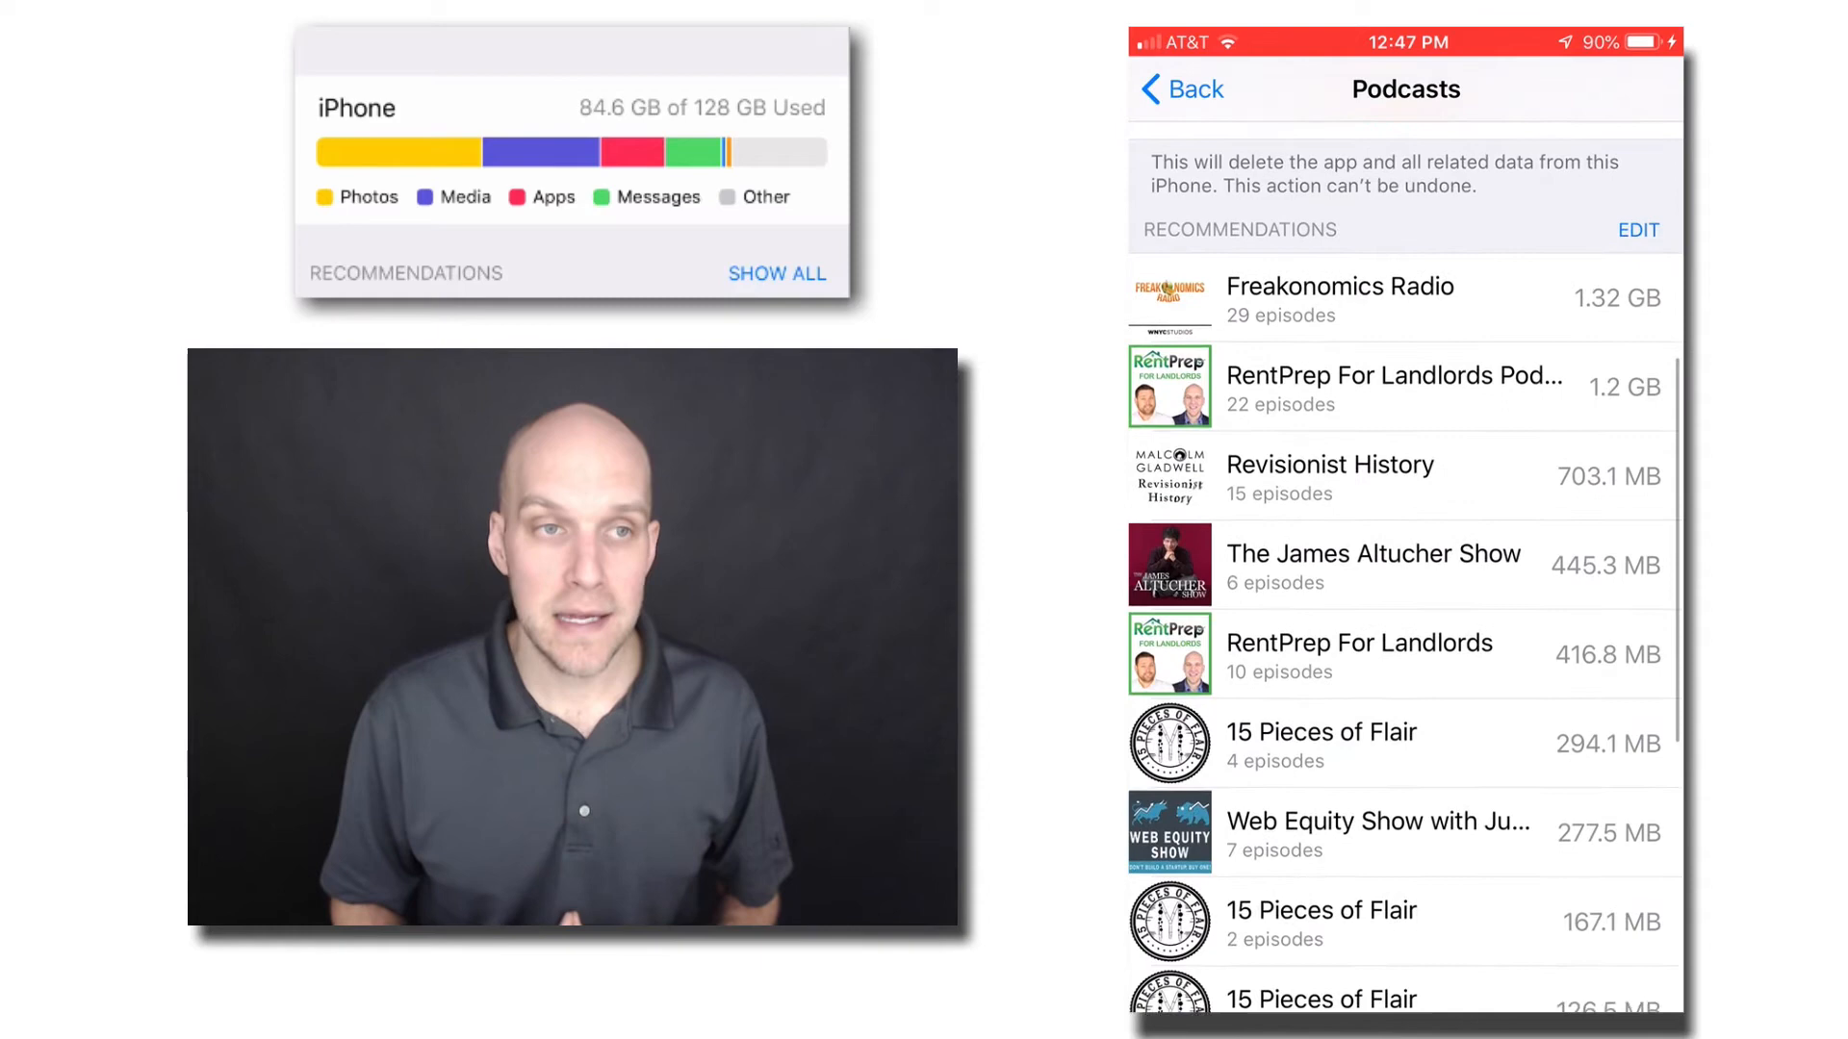
scroll(down, 3)
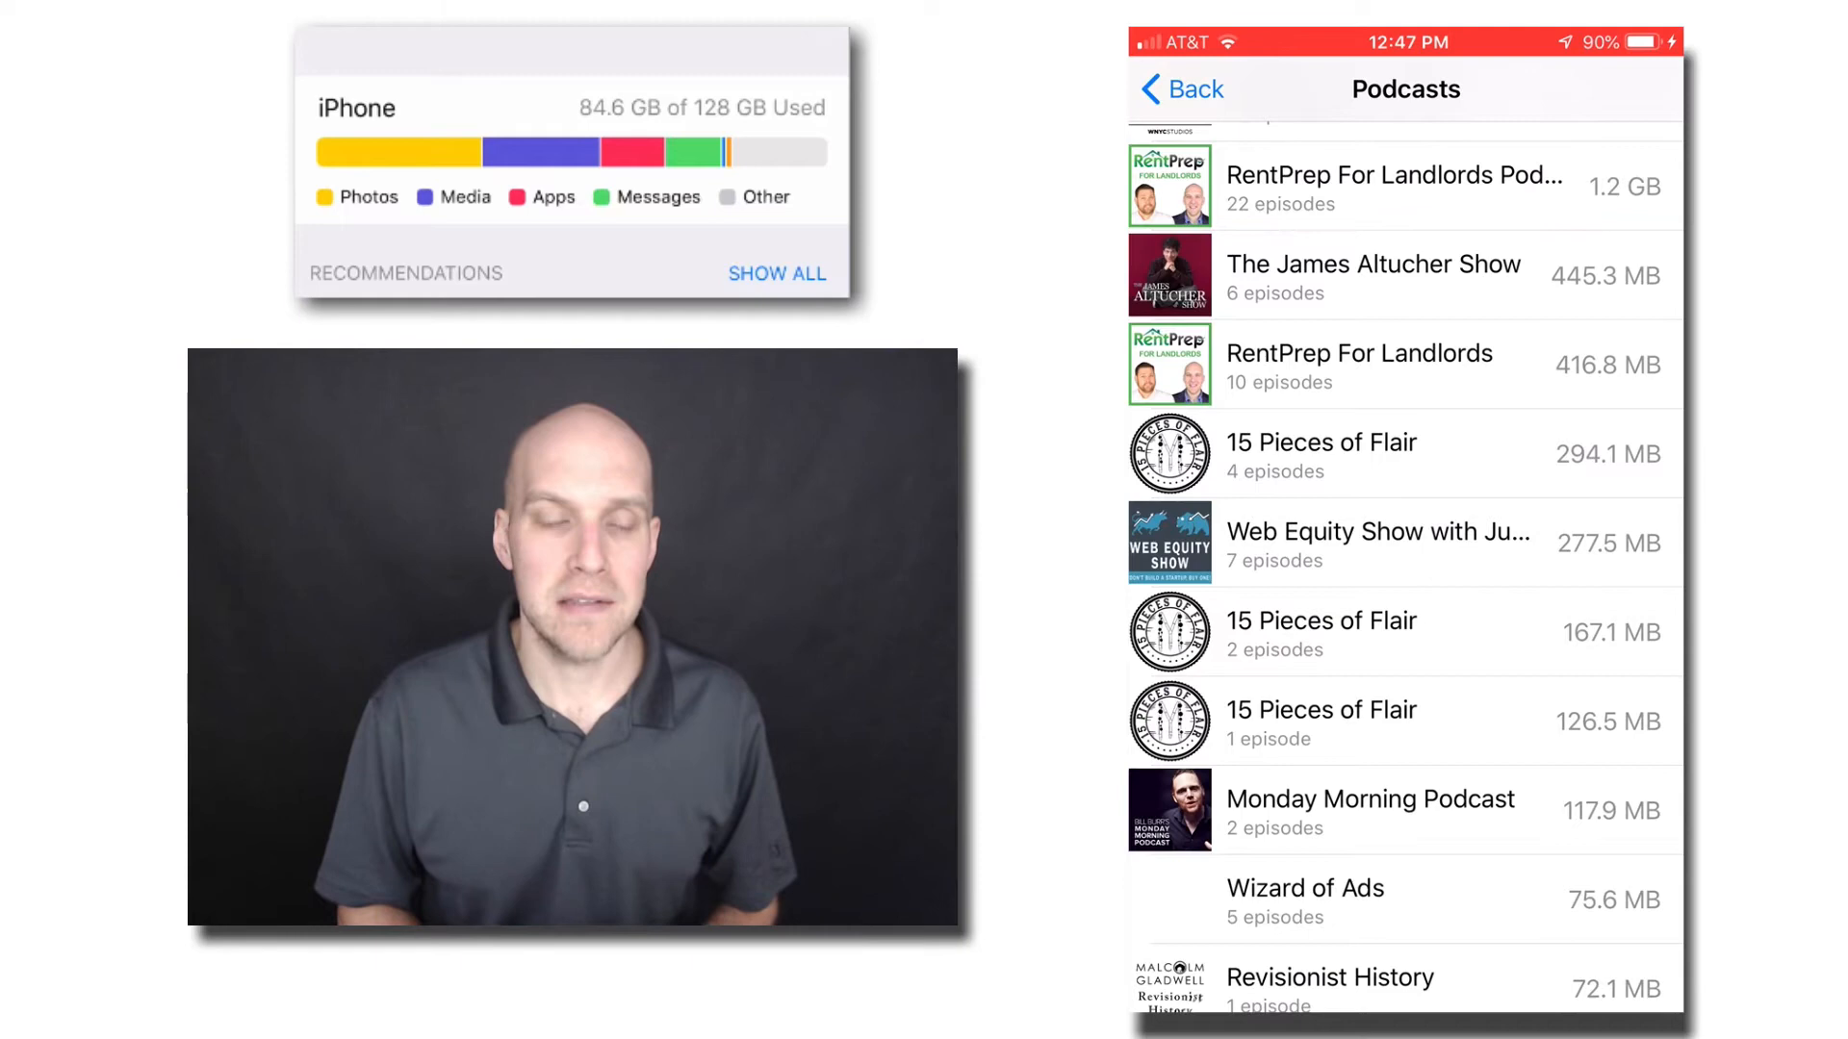